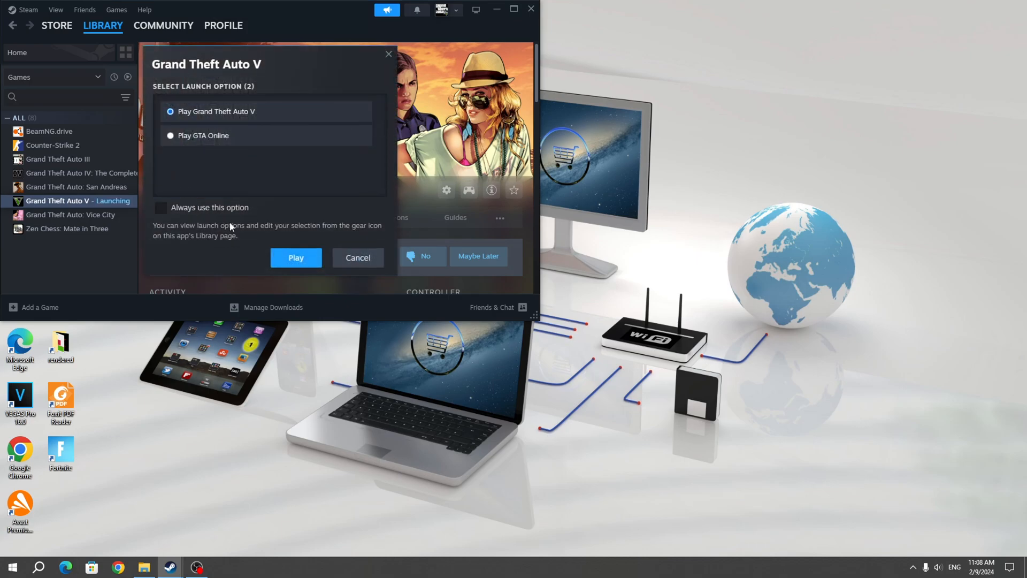
- Launch GTA V, dismiss the unsupported Windows error, and browse its local files
left_click(295, 257)
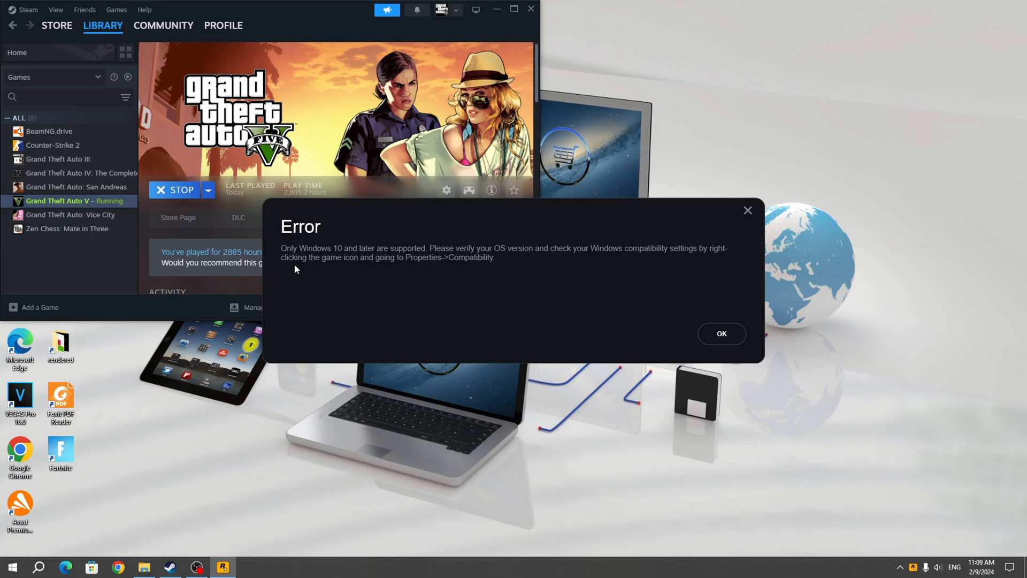
mouse_move(480, 269)
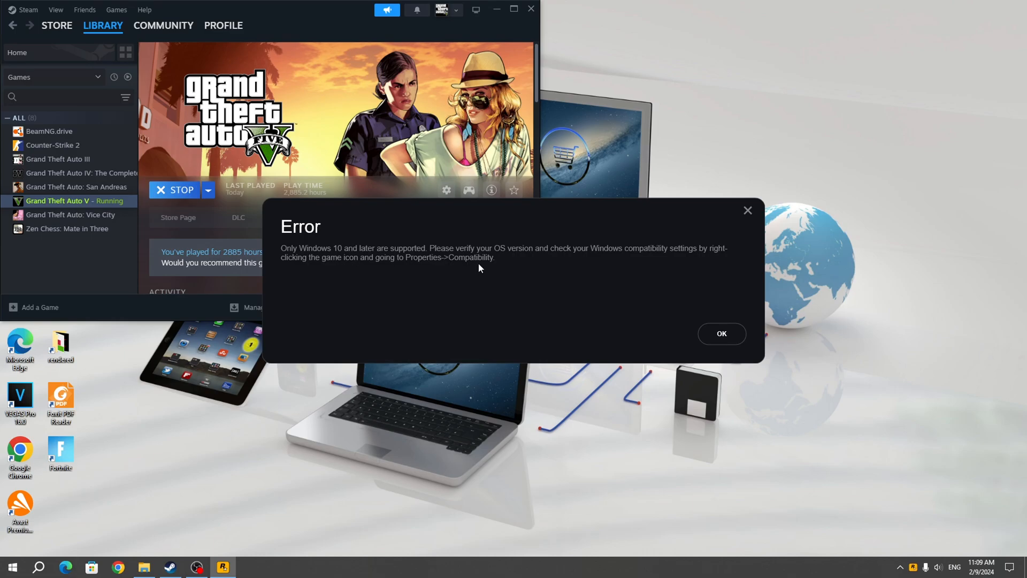
mouse_move(420, 269)
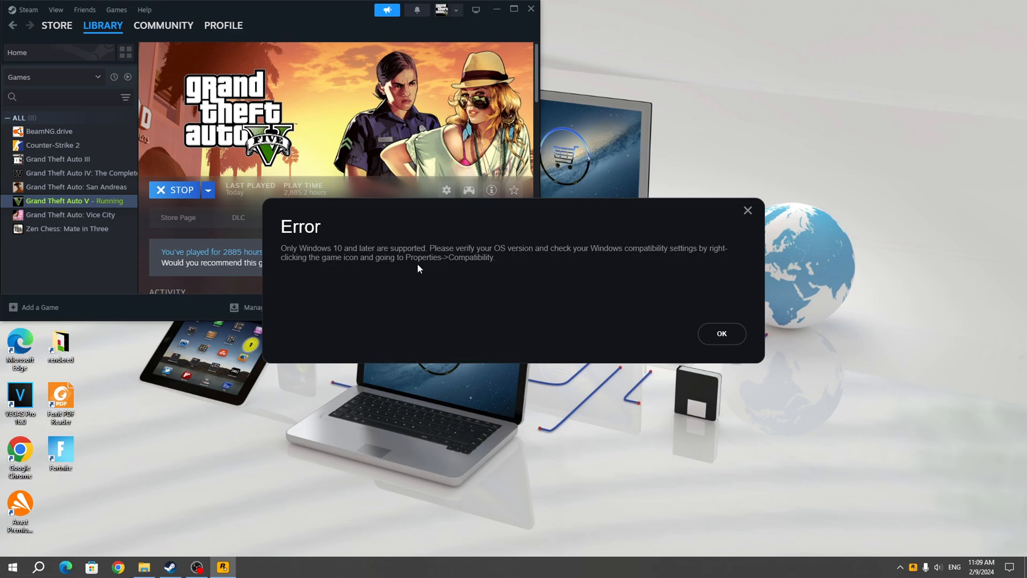
mouse_move(680, 272)
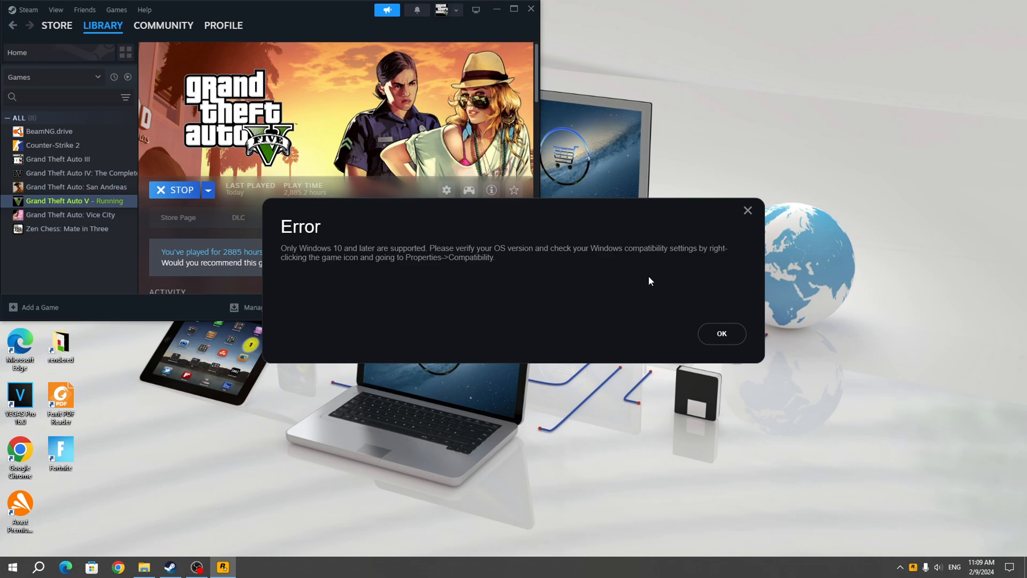
mouse_move(721, 343)
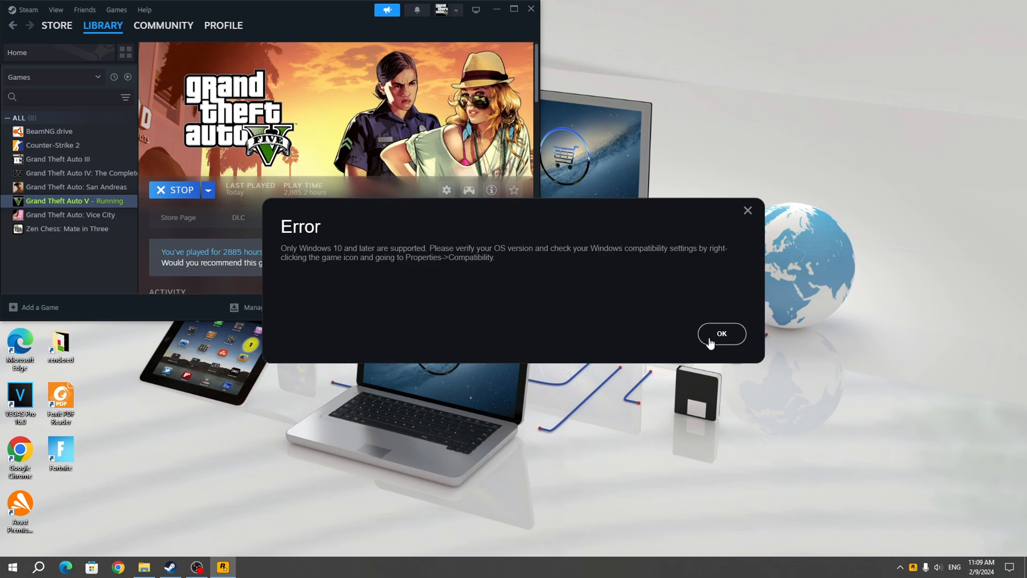
left_click(721, 334)
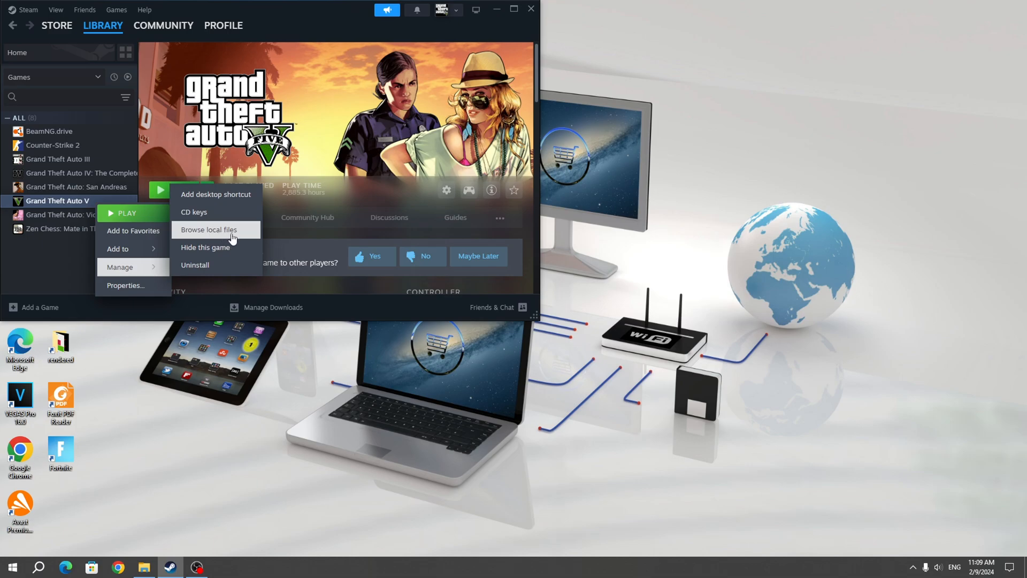
left_click(209, 229)
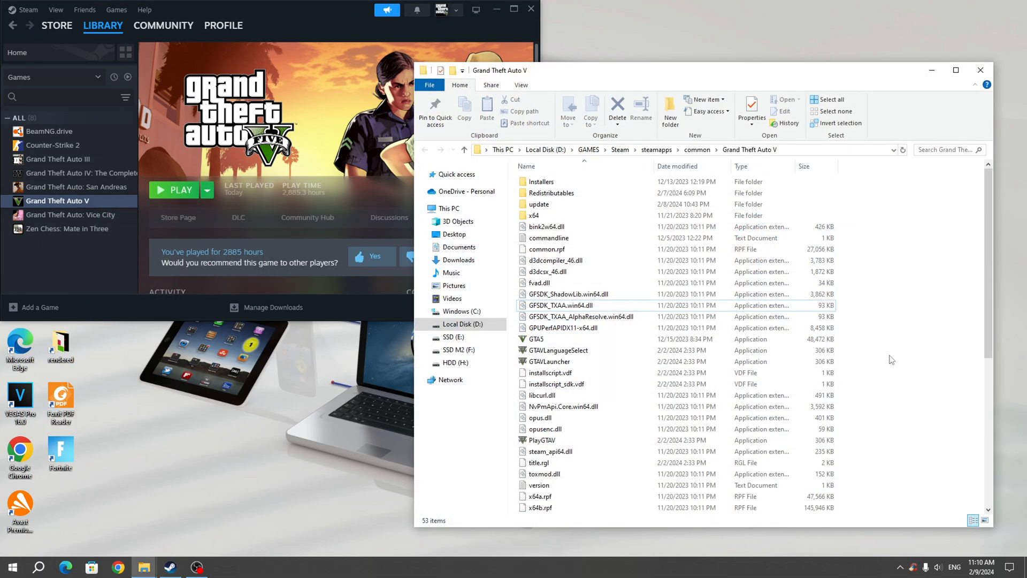
- Open the Properties dialog of the GTA5 application in the game folder
left_click(537, 339)
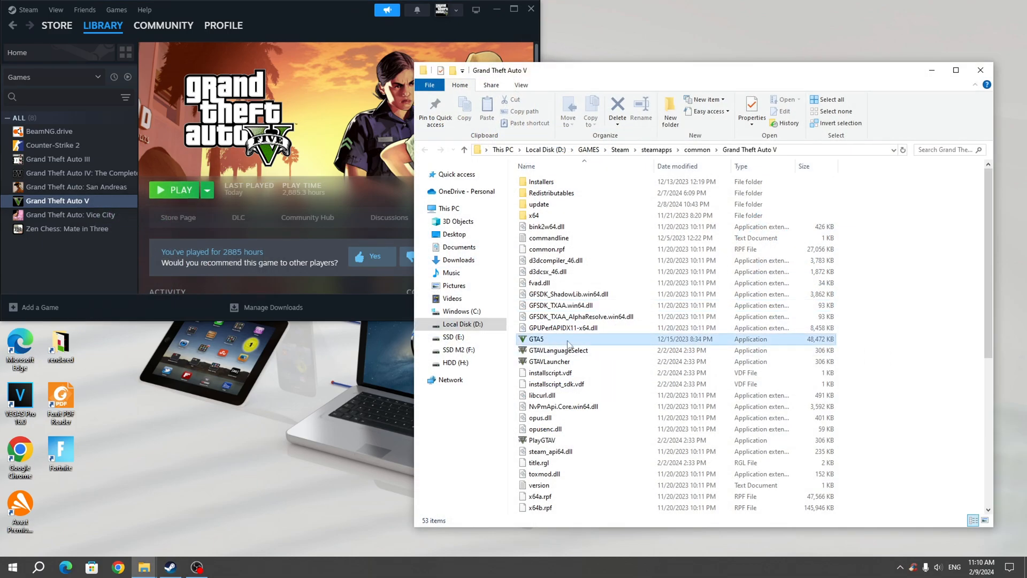
left_click(535, 339)
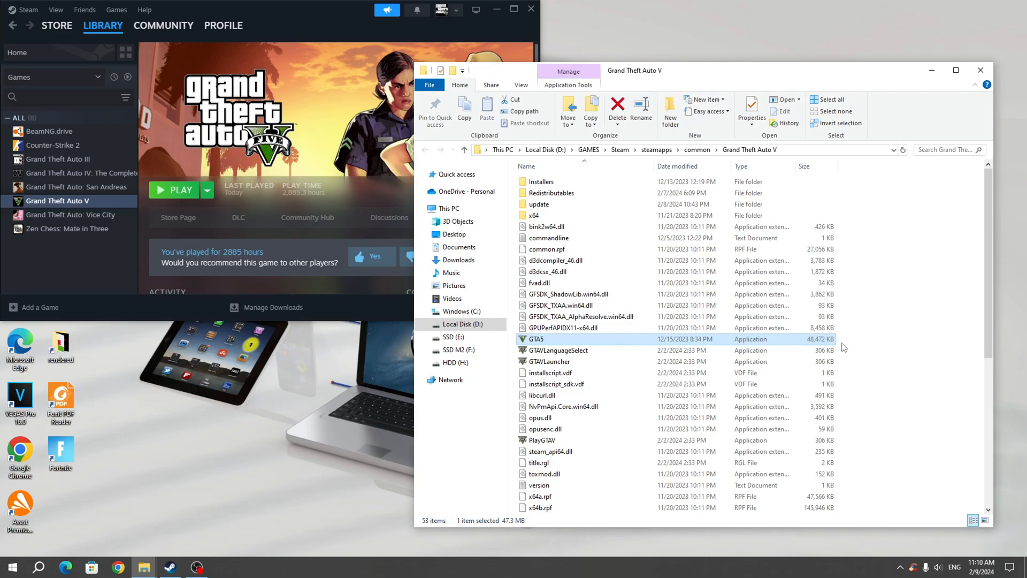
right_click(534, 339)
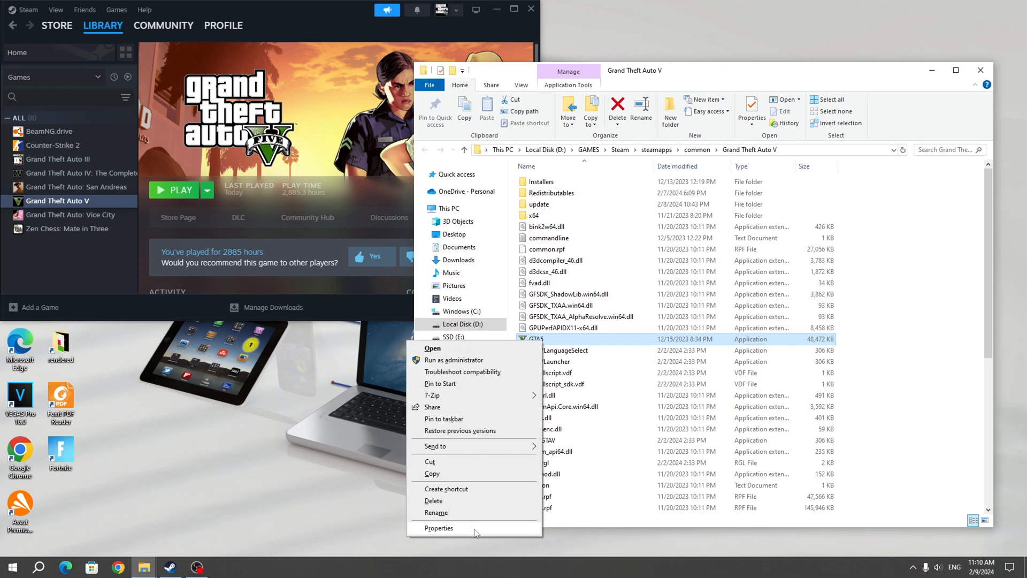
left_click(438, 527)
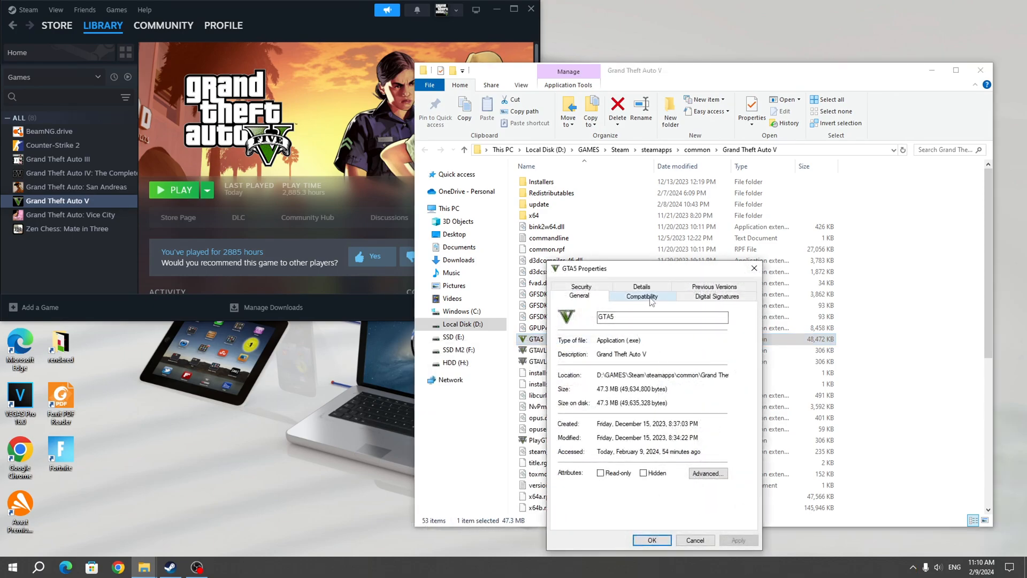
- Uncheck Windows 7 compatibility mode for GTA5, apply, and close Properties
left_click(642, 296)
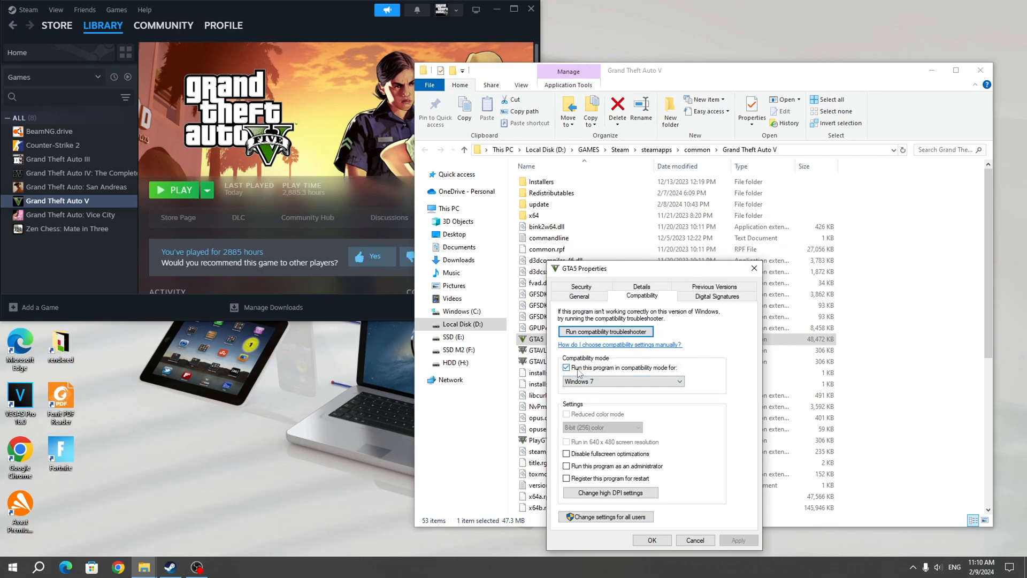
left_click(567, 368)
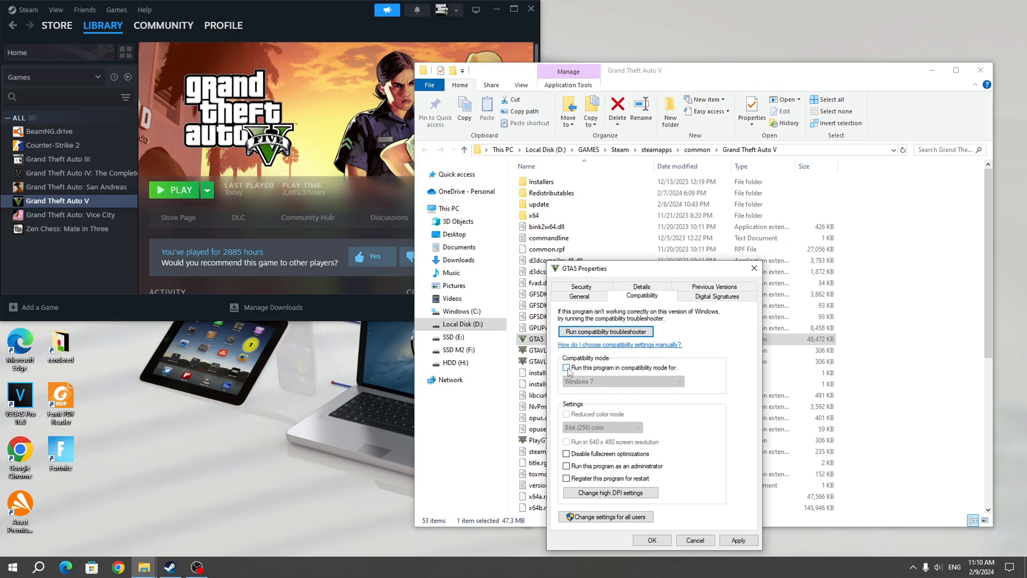
left_click(567, 367)
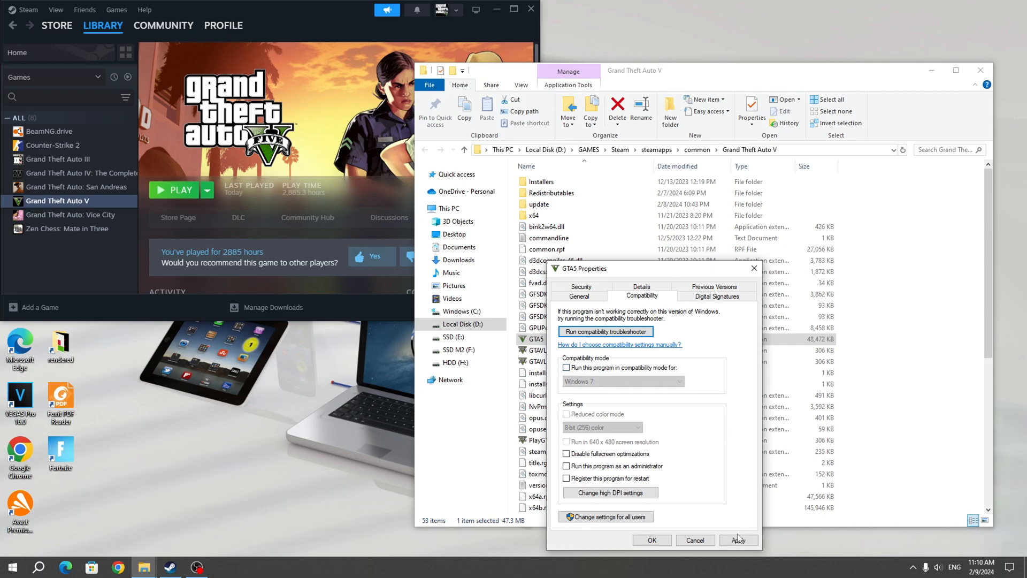
left_click(650, 540)
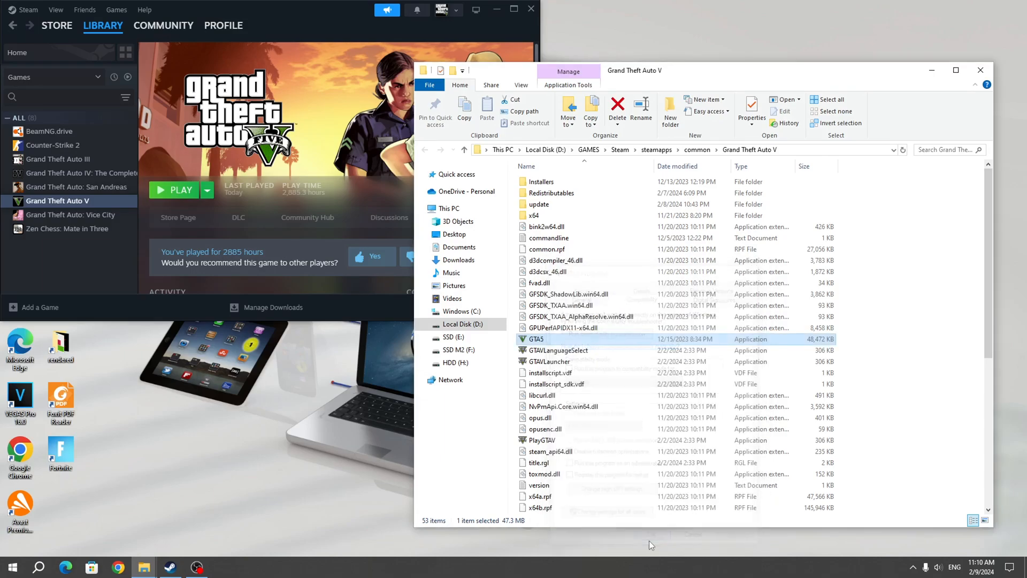
- Clear compatibility mode on GTAVLanguageSelect and GTAVLauncher, then open PlayGTAV's properties
right_click(535, 339)
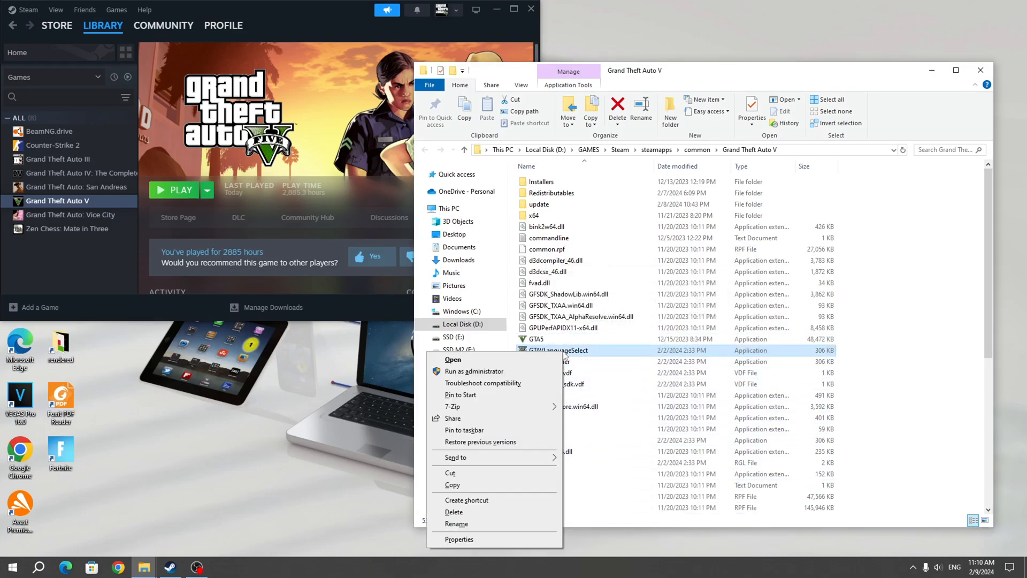
left_click(459, 538)
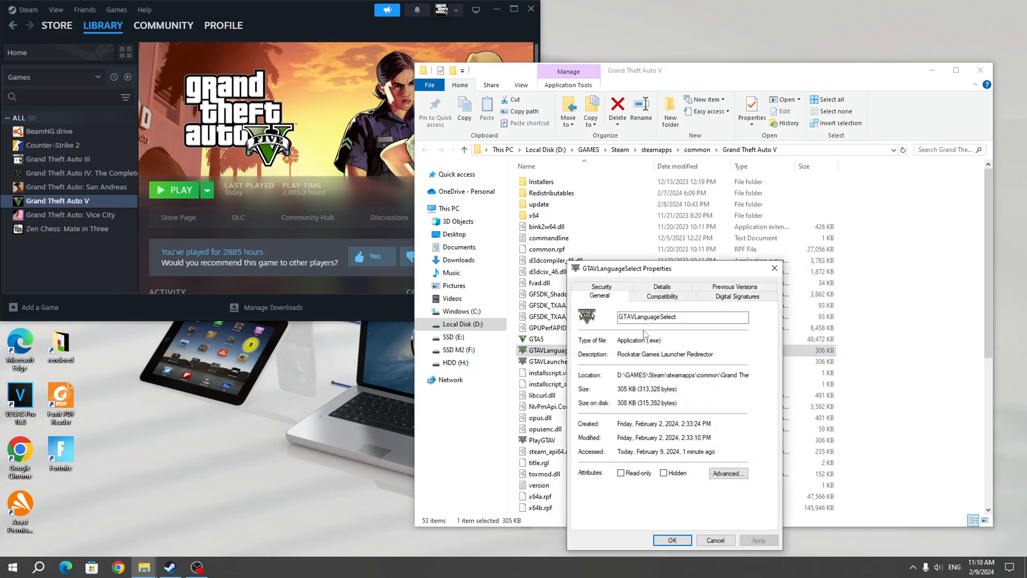
left_click(662, 295)
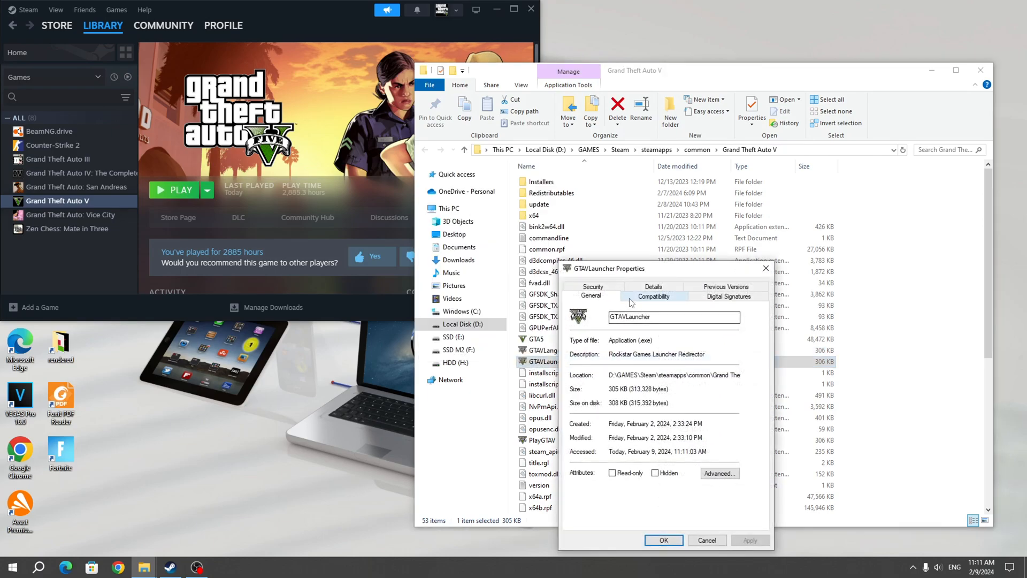
left_click(654, 296)
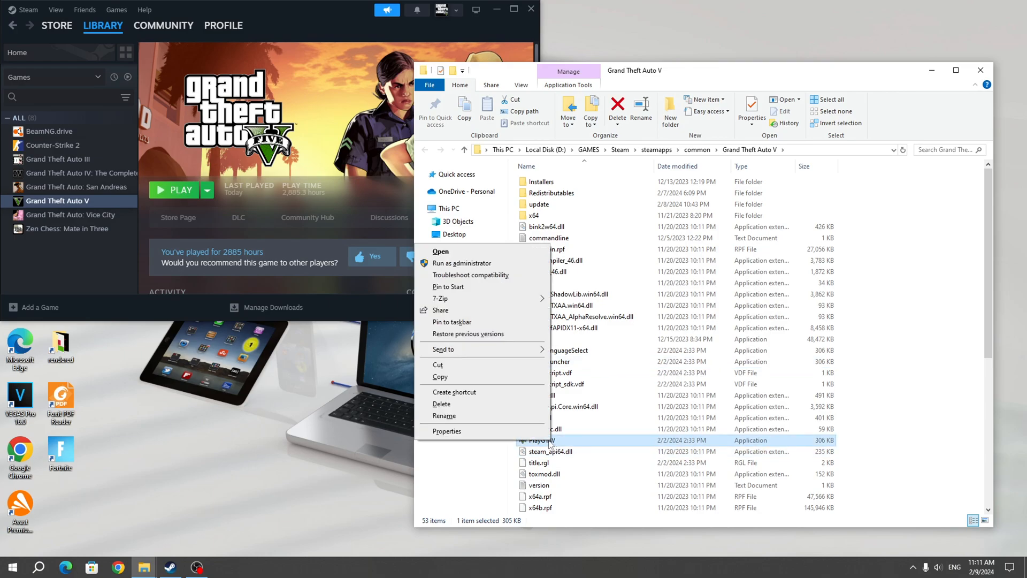
left_click(446, 431)
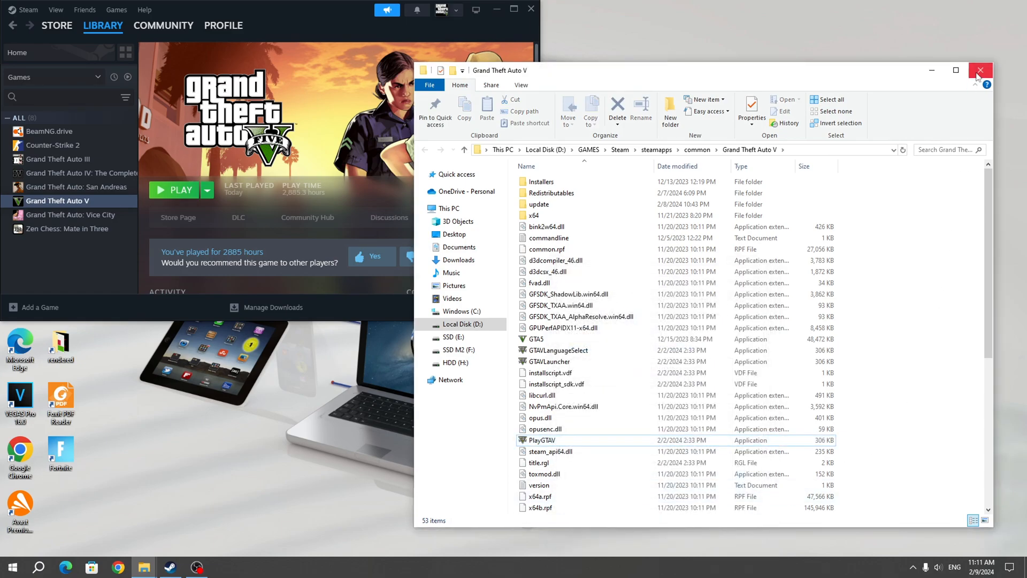
- Close File Explorer, launch single-player GTA V from Steam, and enter Story Mode
left_click(980, 70)
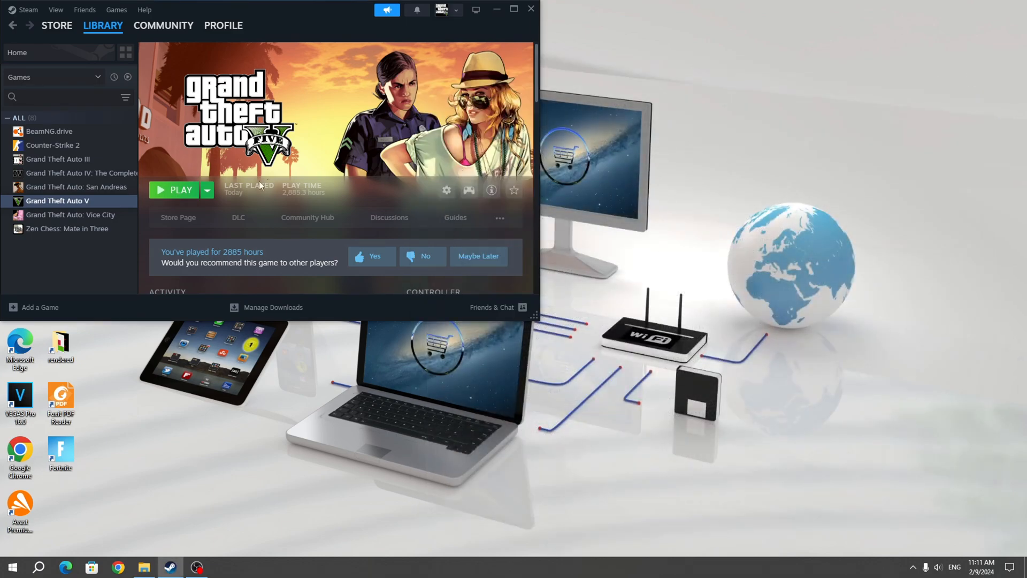
left_click(175, 190)
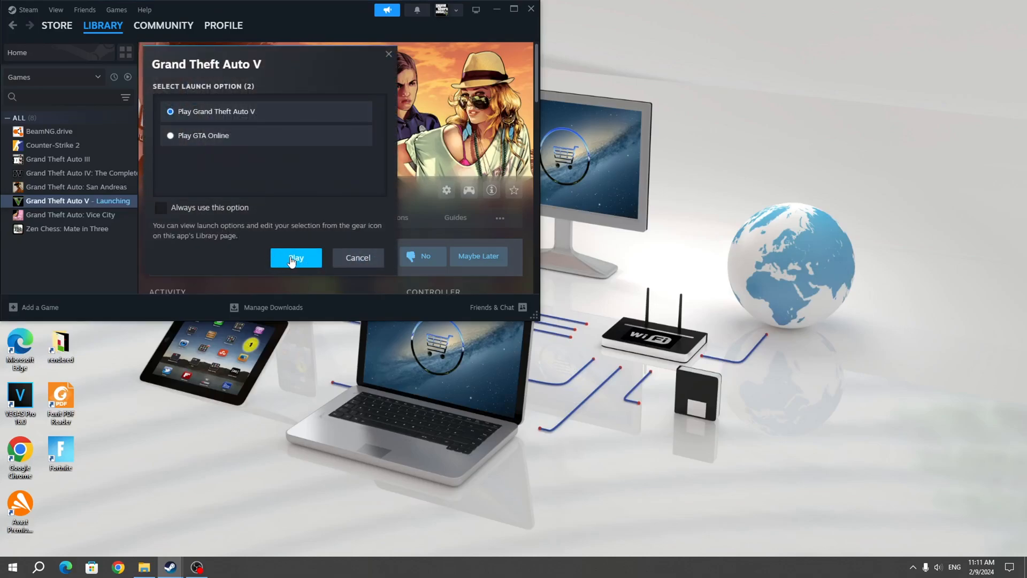
left_click(296, 257)
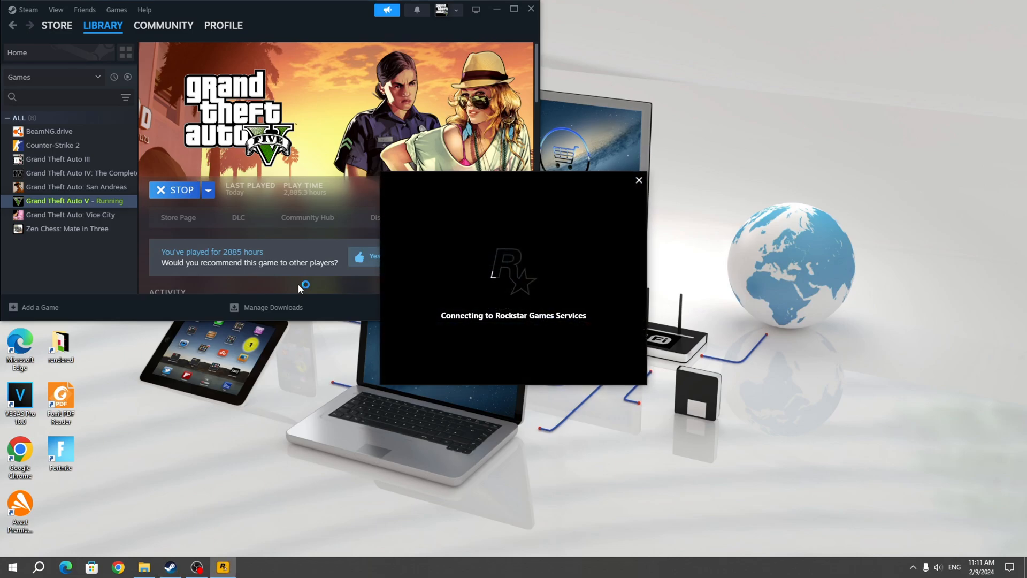
mouse_move(501, 338)
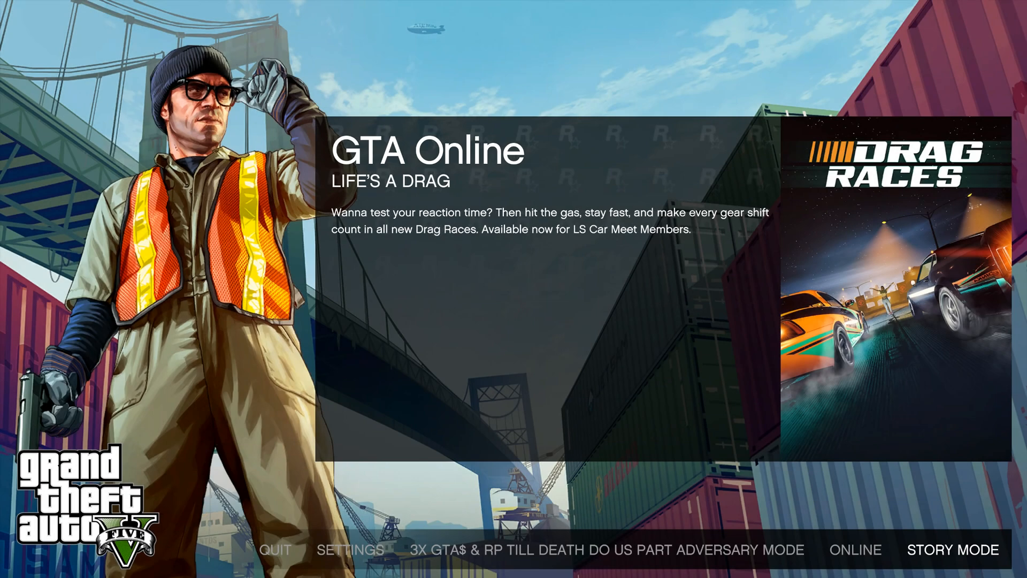
left_click(953, 549)
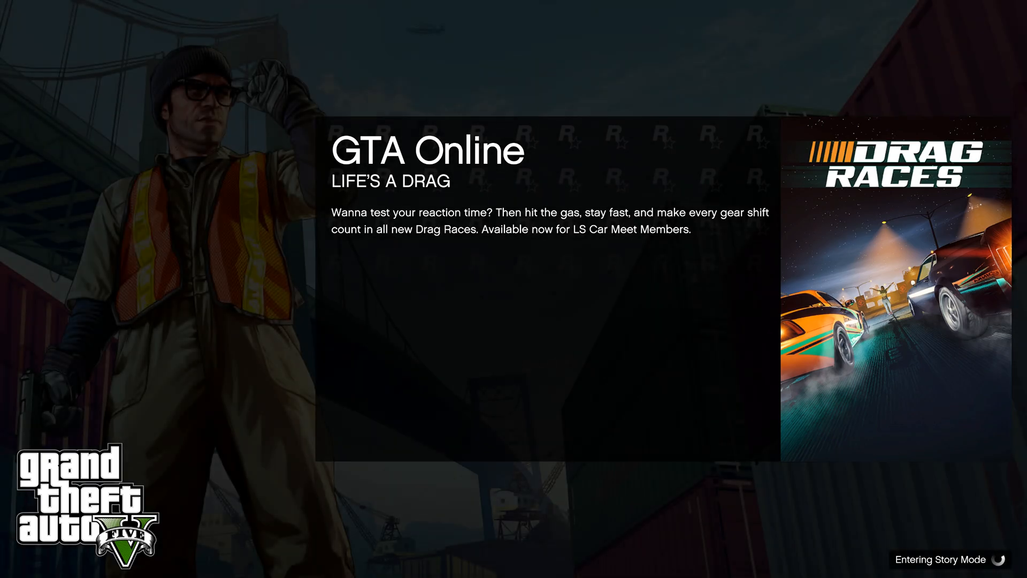